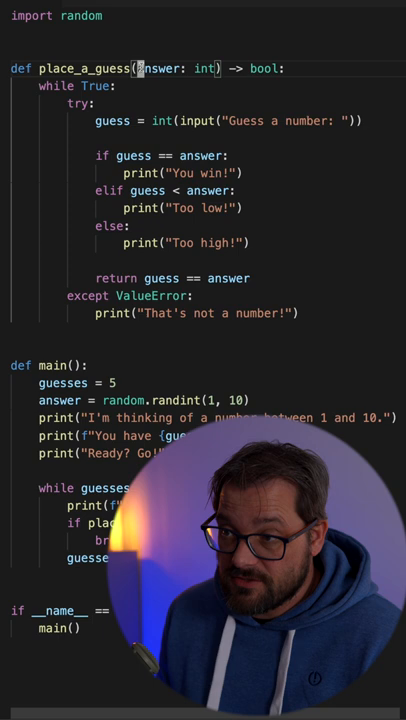
- Mark the guess = int(input("Guess a number: ")) line inside the try block
{"action": "double_click", "coordinate": [112, 120]}
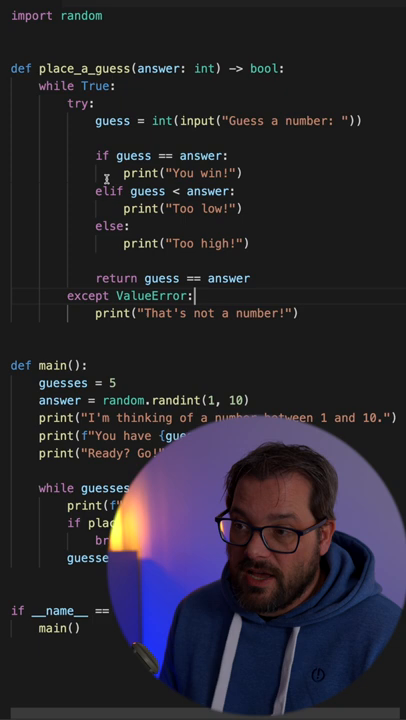
{"action": "double_click", "coordinate": [226, 122]}
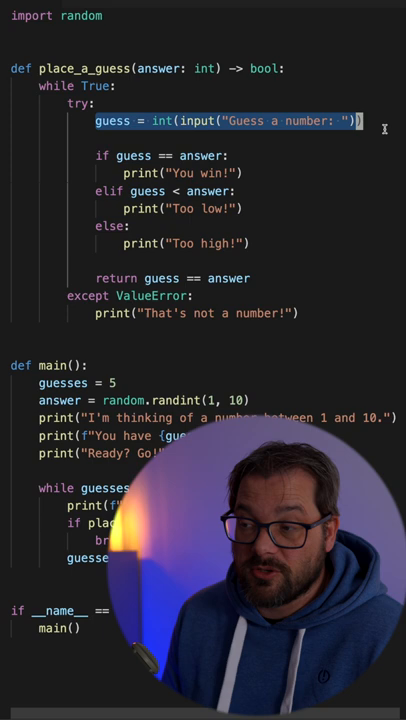